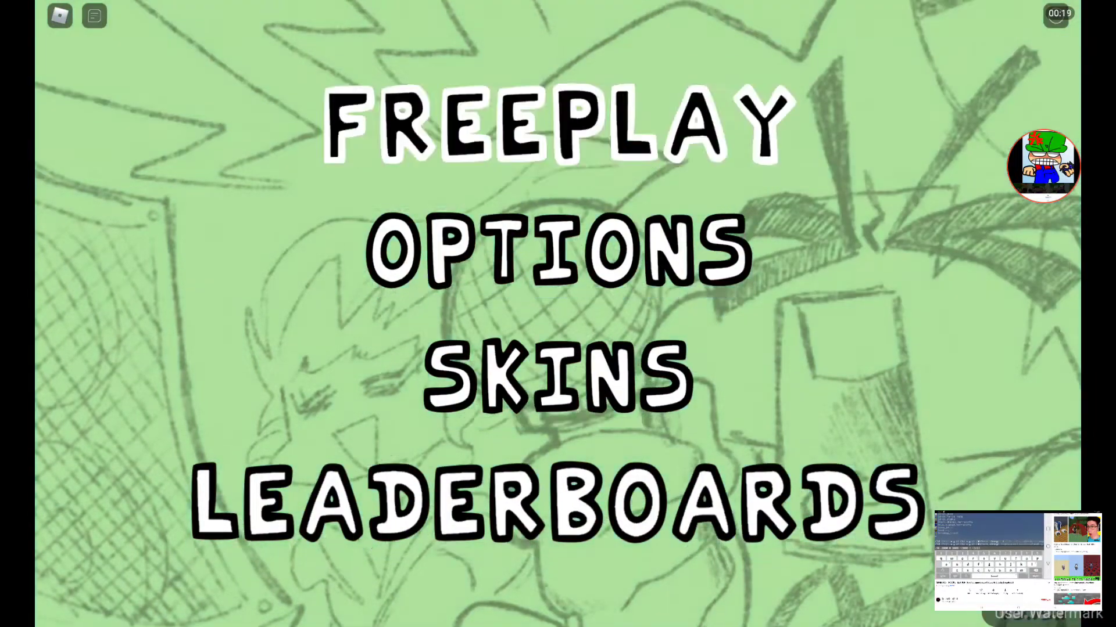
# Enter Freeplay from the main menu and create your own match.
pyautogui.click(555, 120)
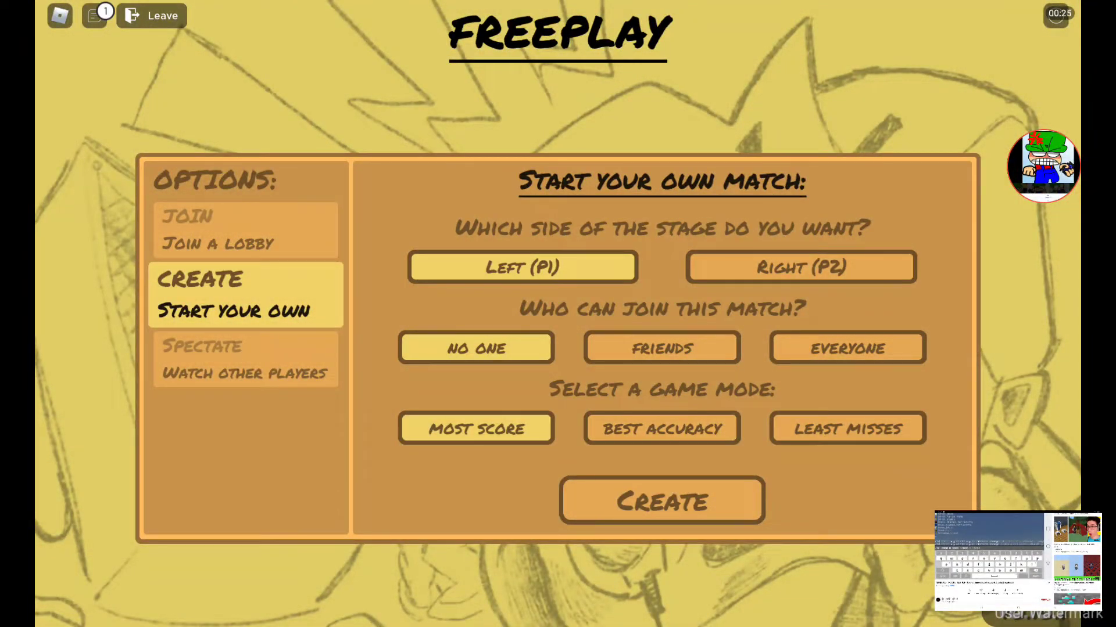
pyautogui.click(660, 501)
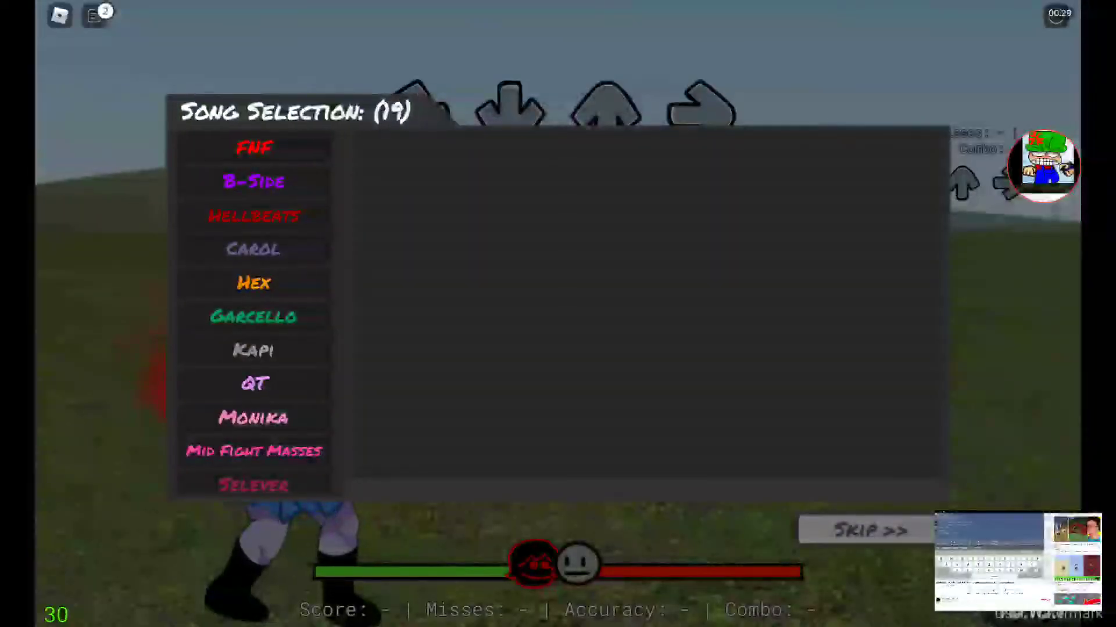
# Browse the song packs, view Dave & Bambi, then start a song from the Bob list.
pyautogui.scroll(-3)
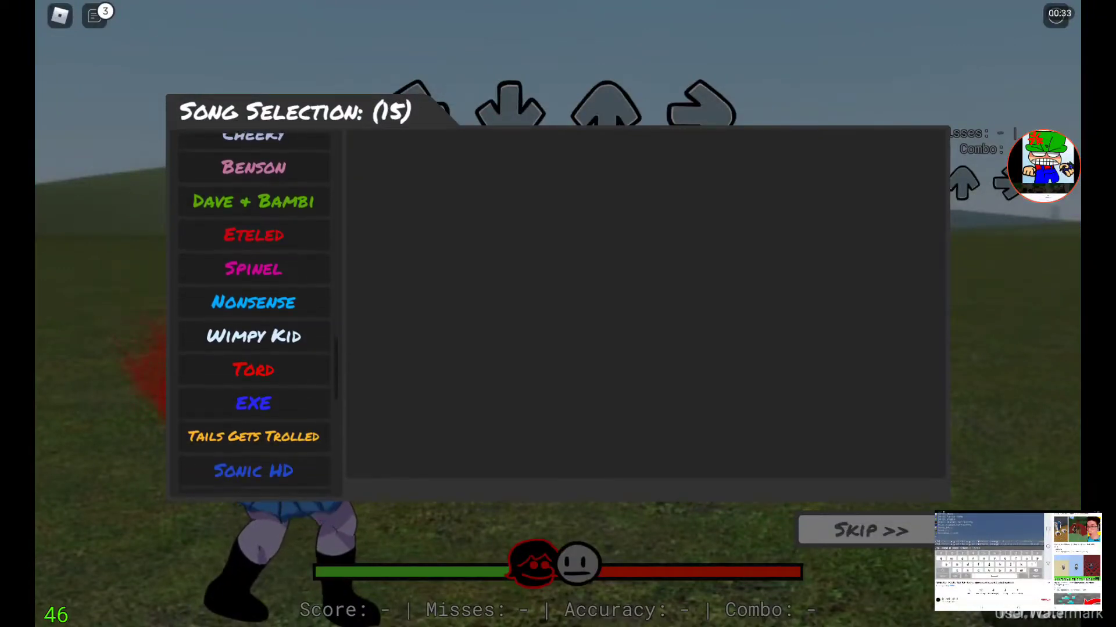
pyautogui.click(253, 201)
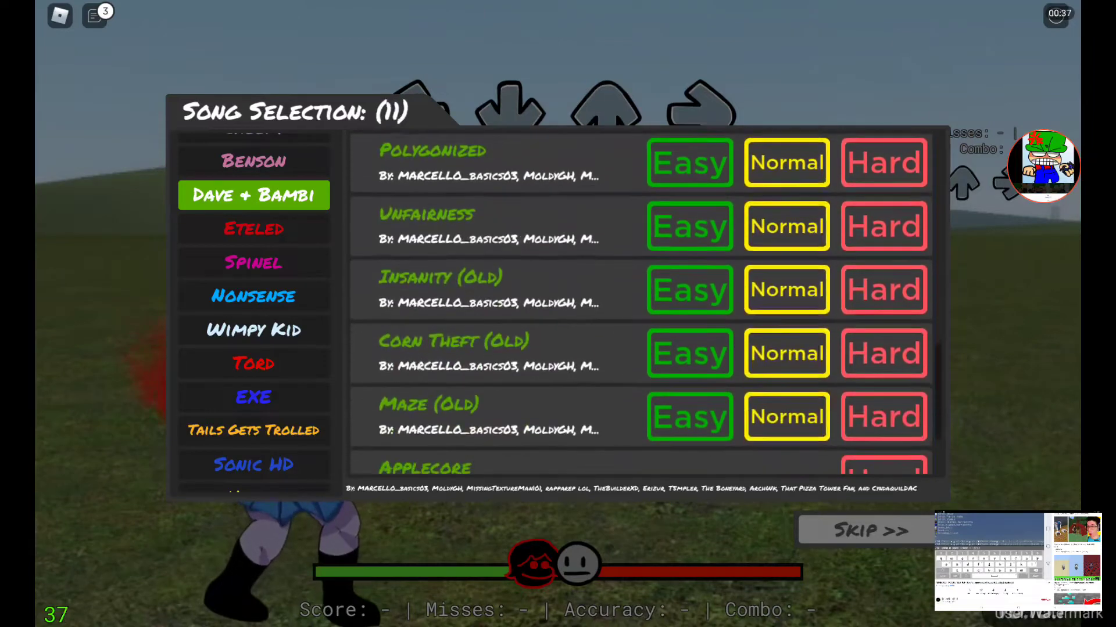
pyautogui.scroll(-3)
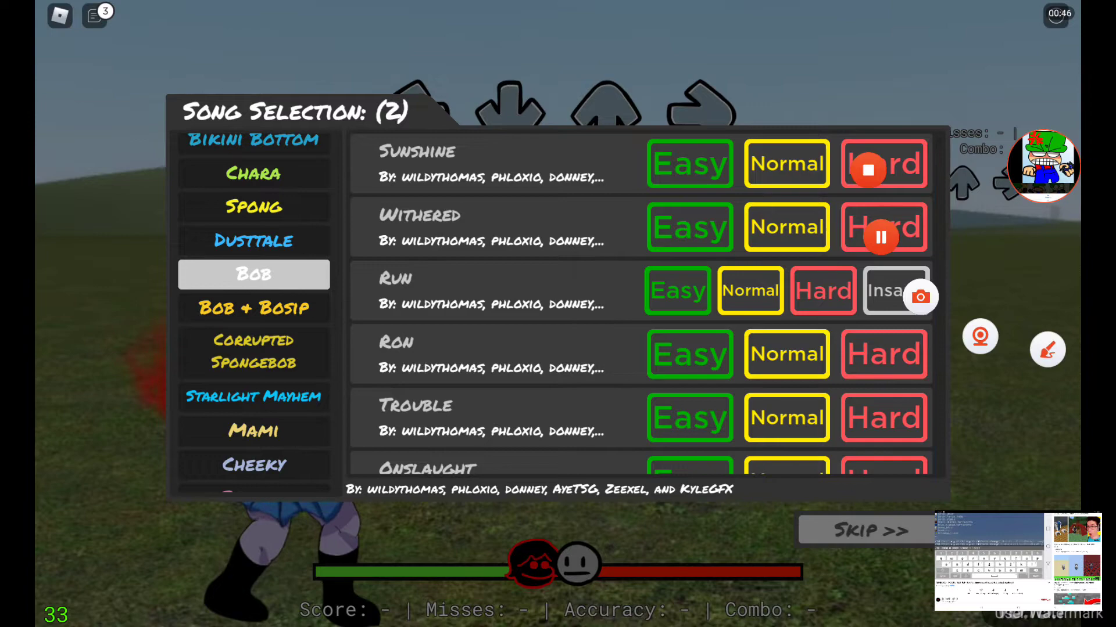
pyautogui.click(895, 291)
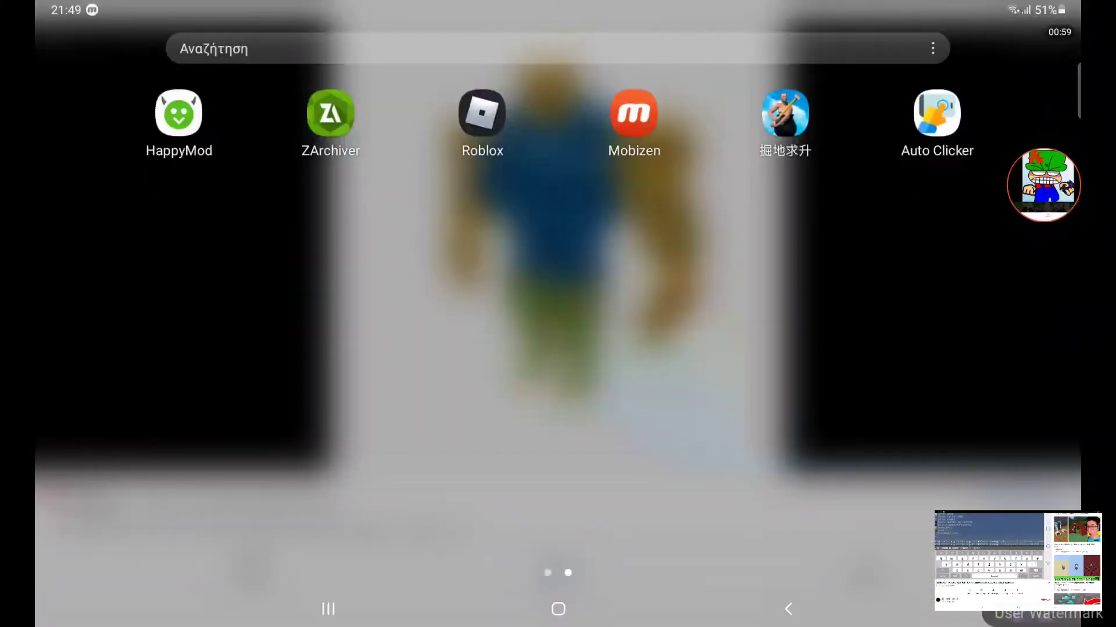
# Launch Auto Clicker and enable single-target clicking mode (ΕΝΕΡΓΟΠΟΙΗΣΗ).
pyautogui.click(936, 112)
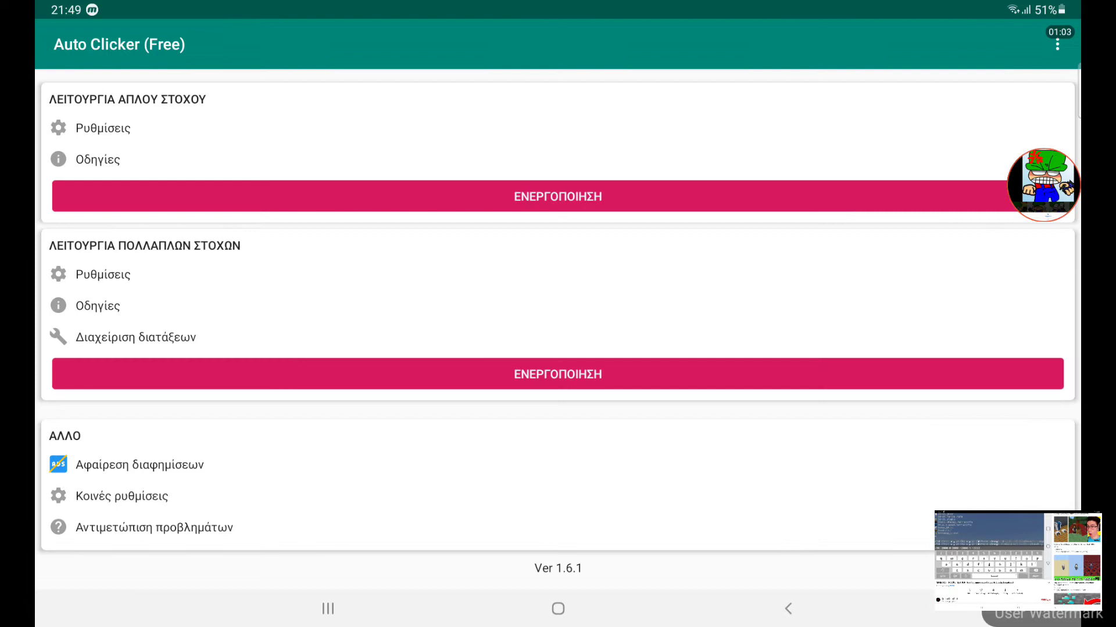
pyautogui.click(558, 374)
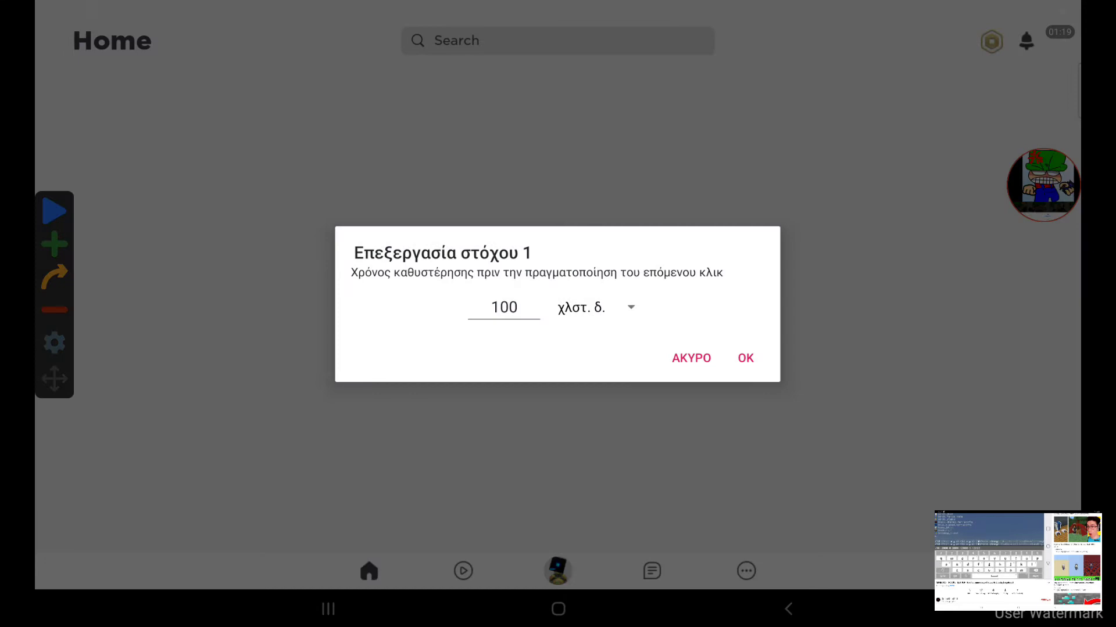
# Change target 1's click delay from 100 ms to 1 ms and confirm with OK.
pyautogui.click(503, 308)
pyautogui.write('1')
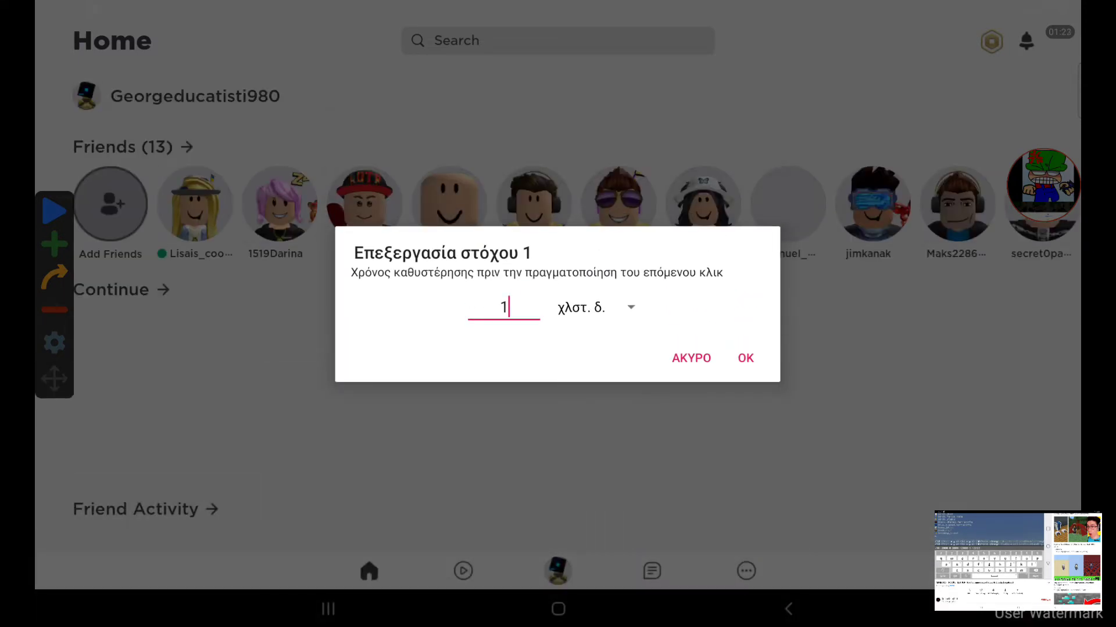
pyautogui.click(745, 358)
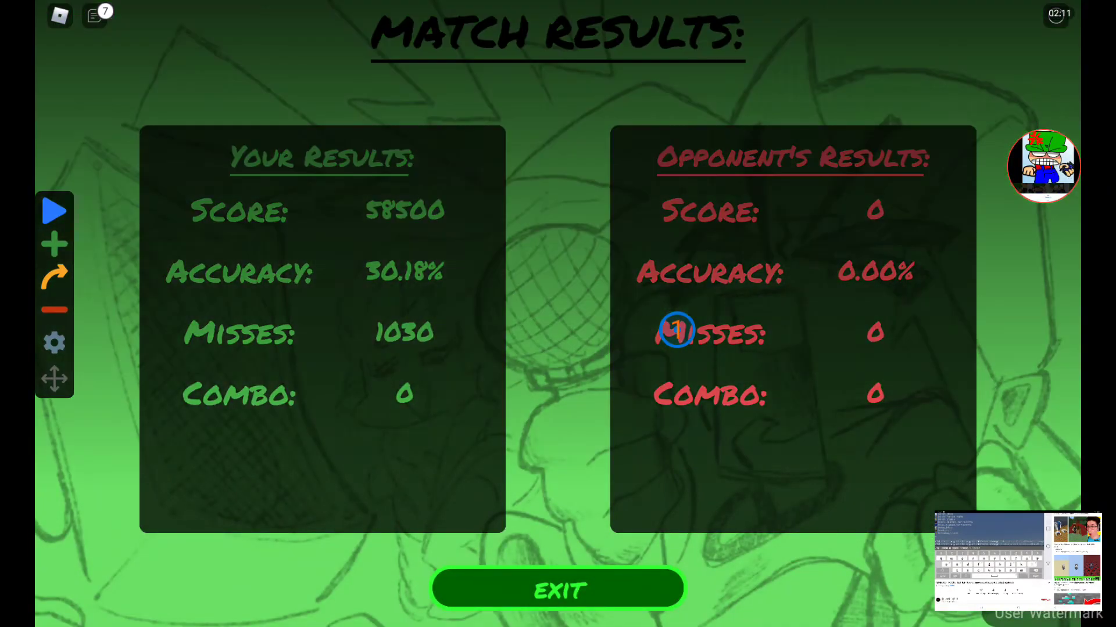
# Exit the Match Results screen (58500 points, 30.18% accuracy) back to Freeplay.
pyautogui.click(557, 589)
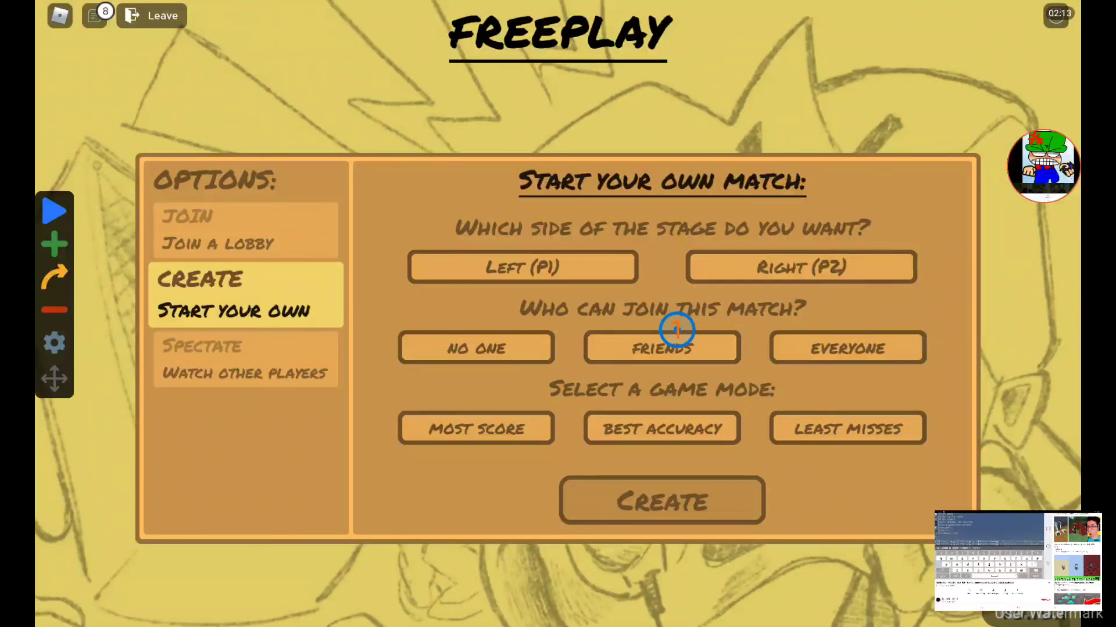